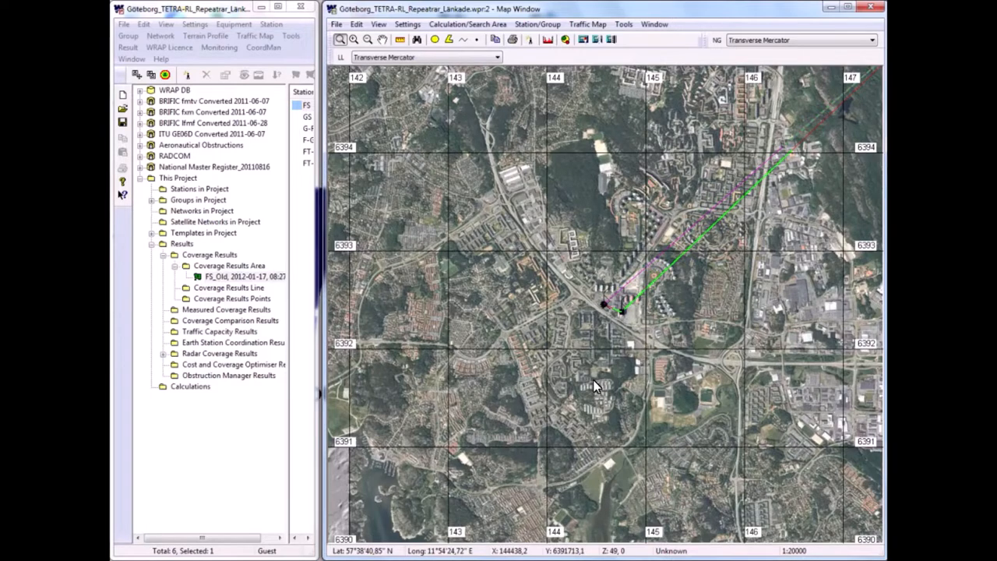
mouse_move(340, 40)
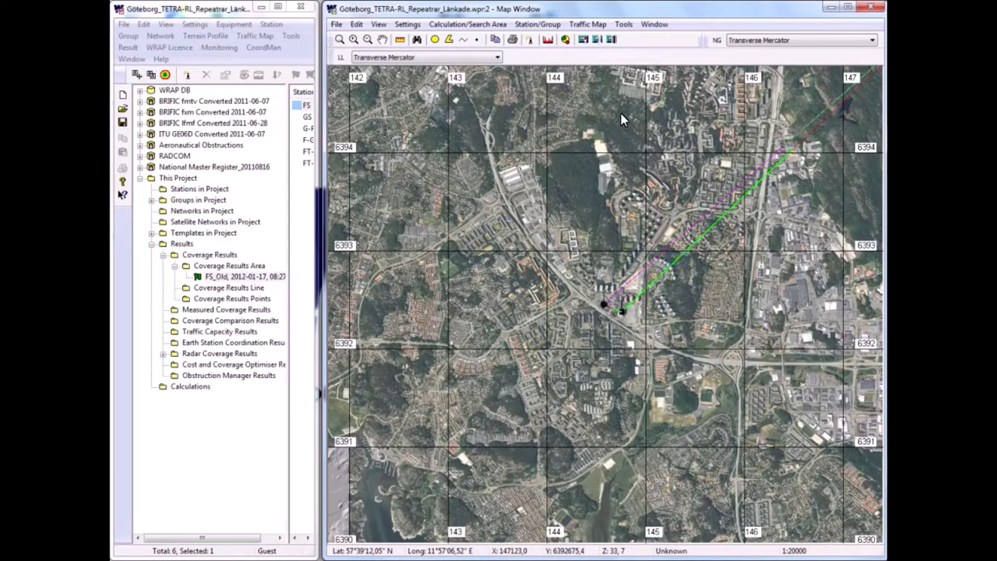
mouse_move(678, 265)
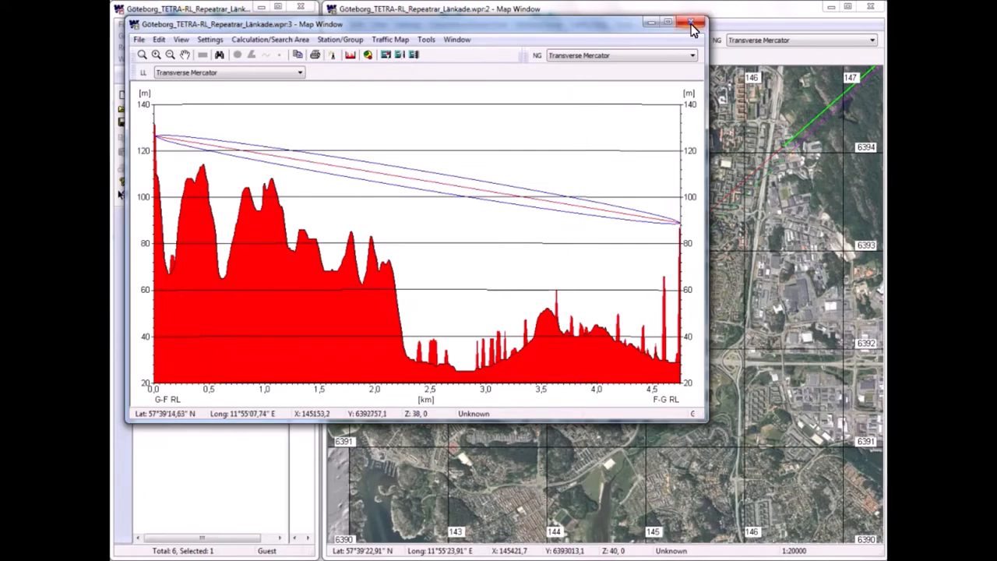
Close the link's terrain profile and switch the map to a 3D view.
click(690, 22)
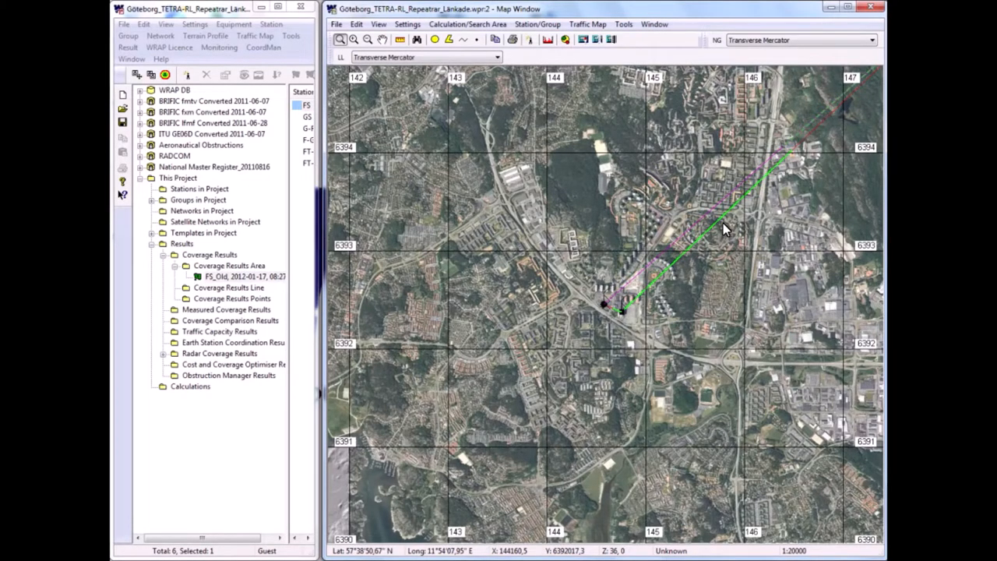
mouse_move(379, 24)
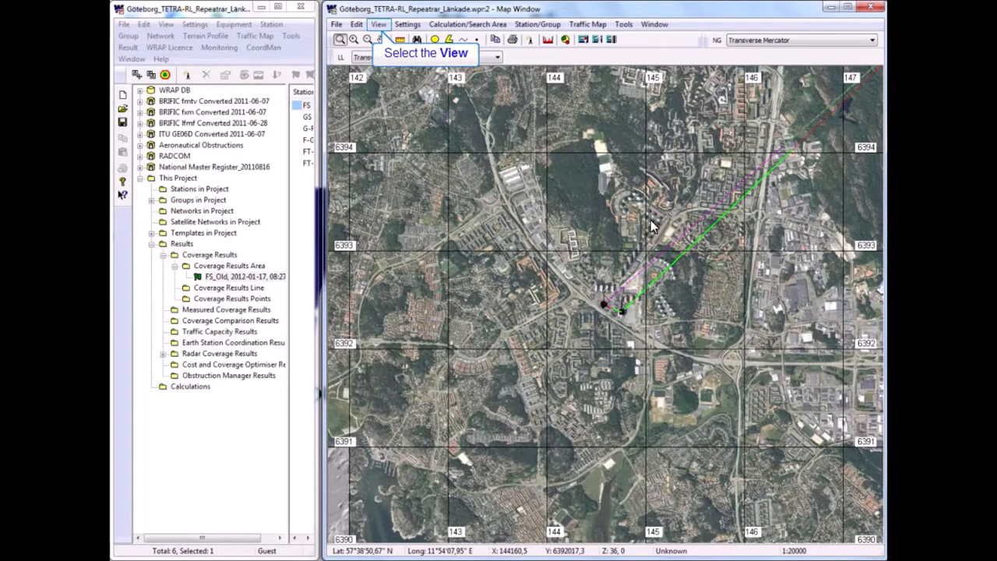
mouse_move(386, 84)
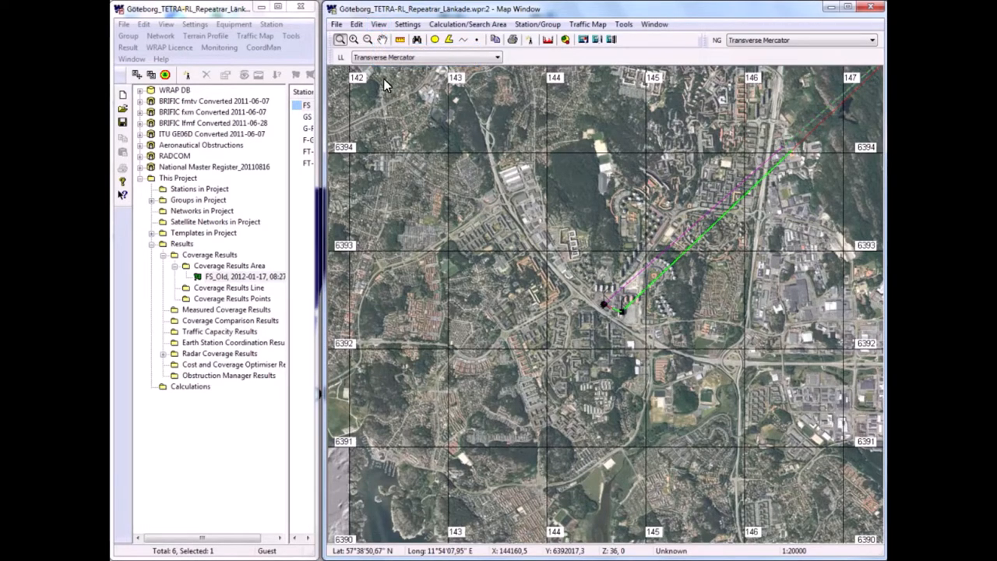
click(378, 24)
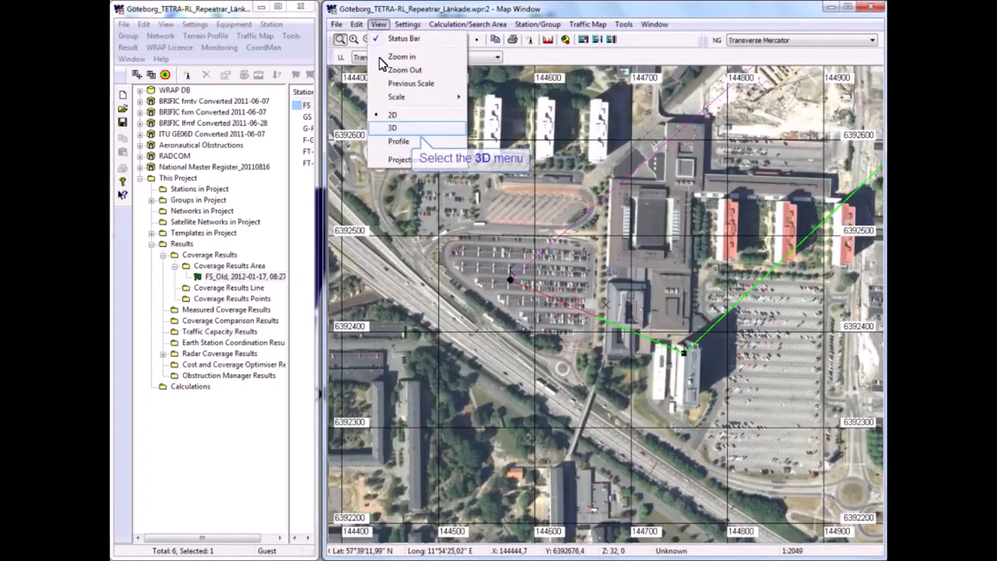
click(393, 127)
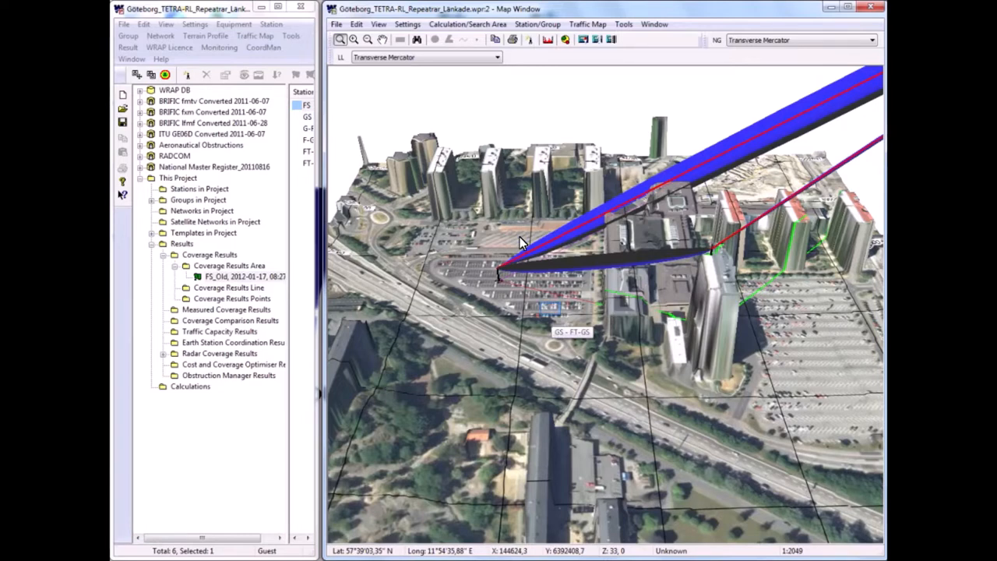
mouse_move(553, 316)
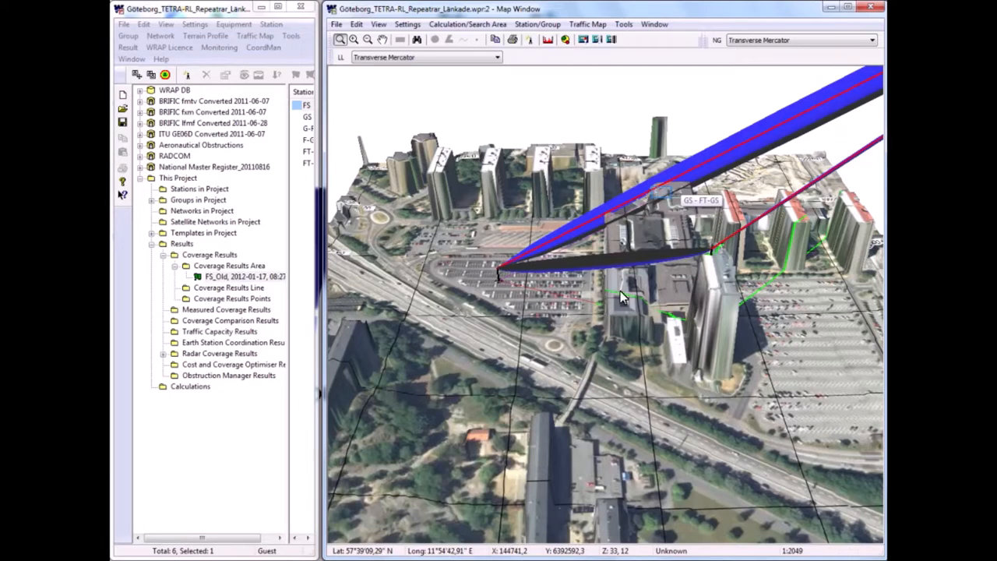
mouse_move(662, 196)
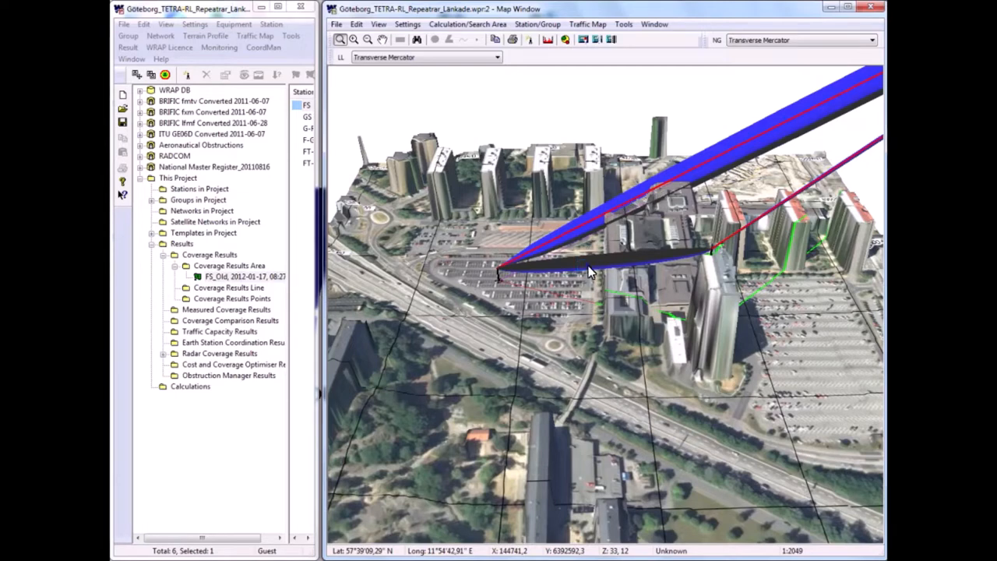
mouse_move(378, 24)
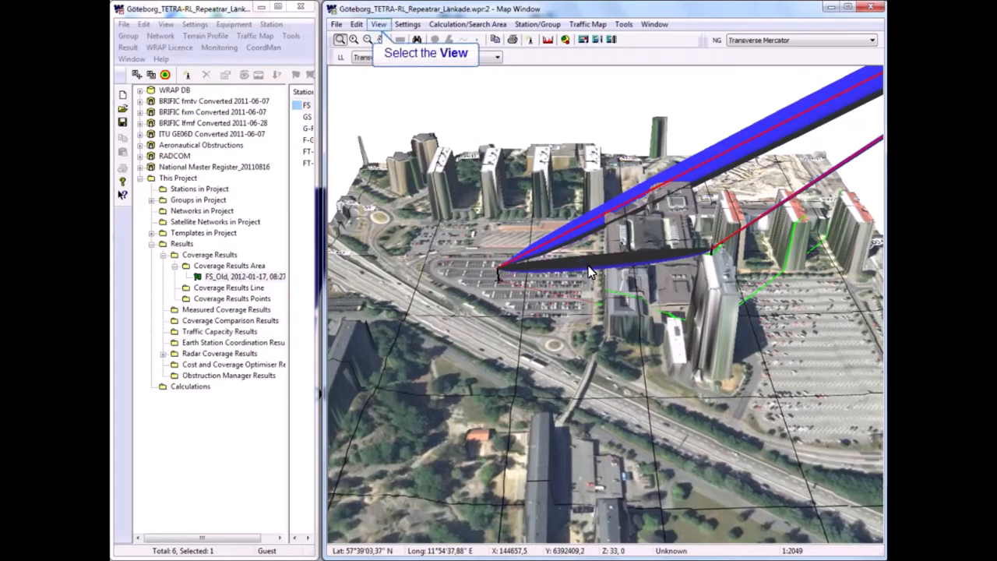
mouse_move(490, 251)
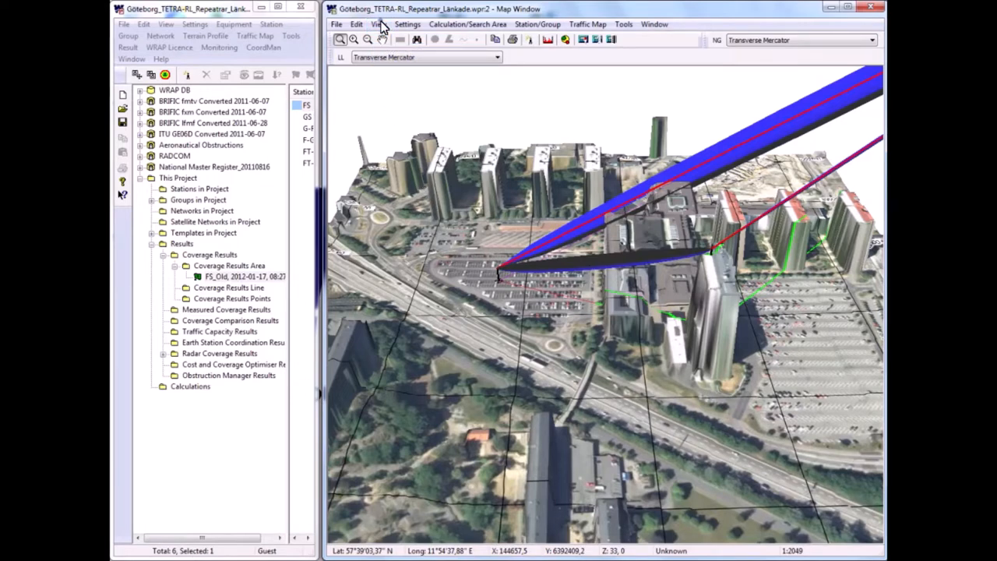
Switch the map back to flat 2D and restore the previous, wider scale.
click(378, 24)
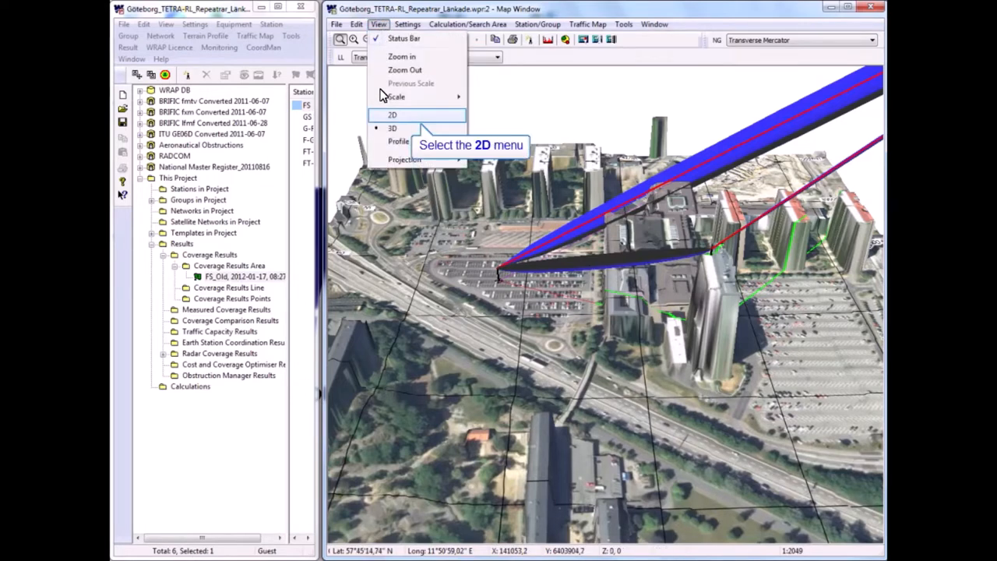
click(392, 114)
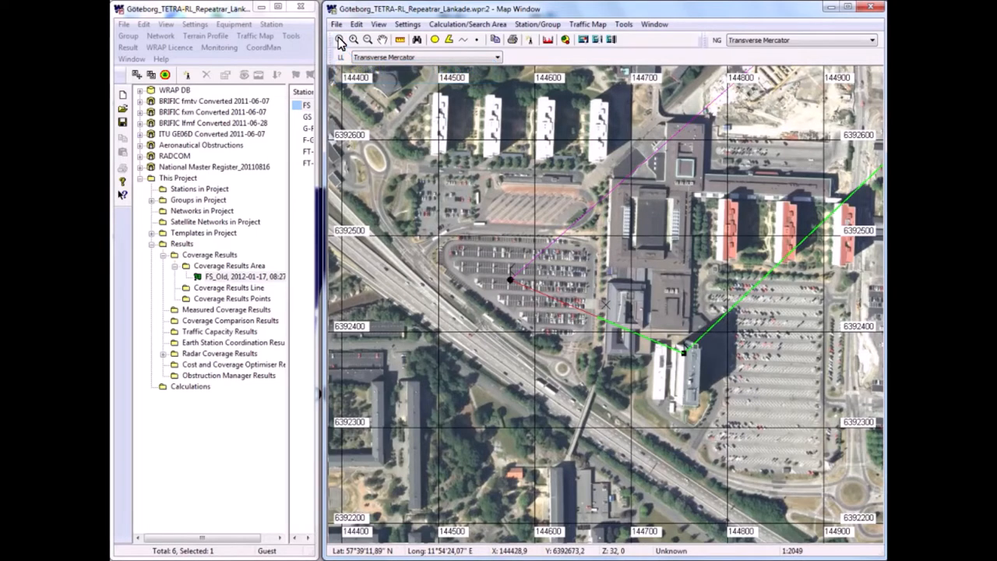
mouse_move(378, 24)
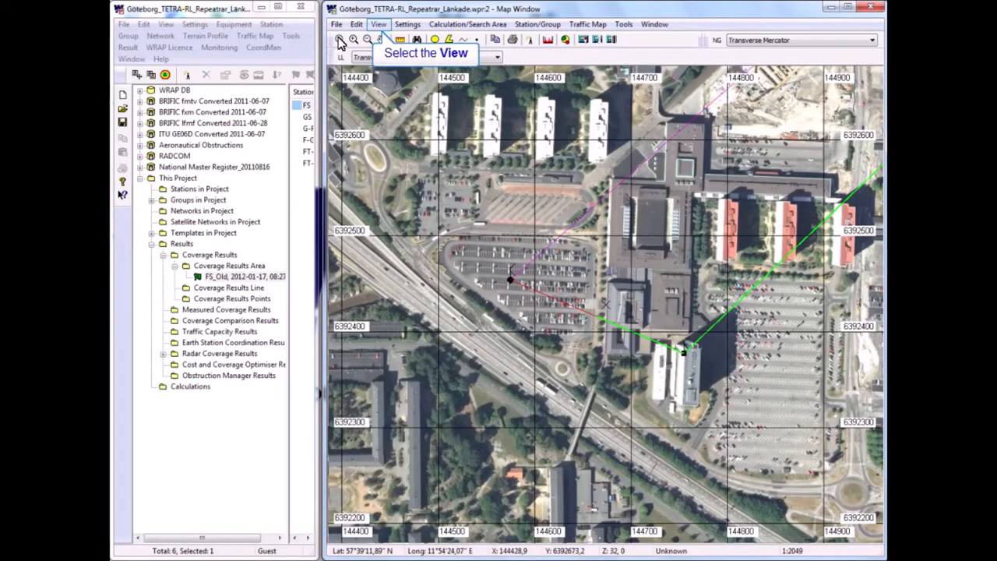
mouse_move(379, 30)
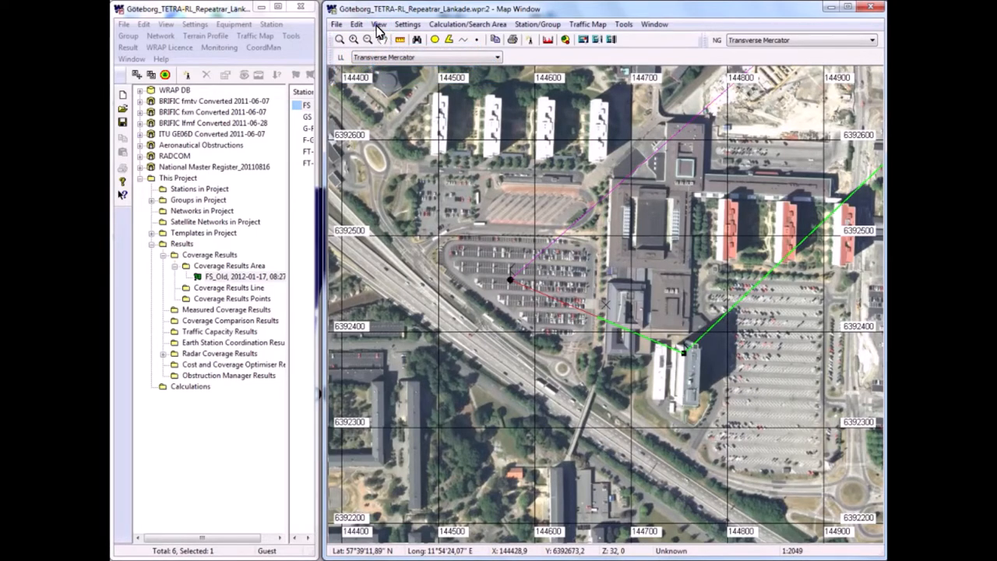
click(378, 24)
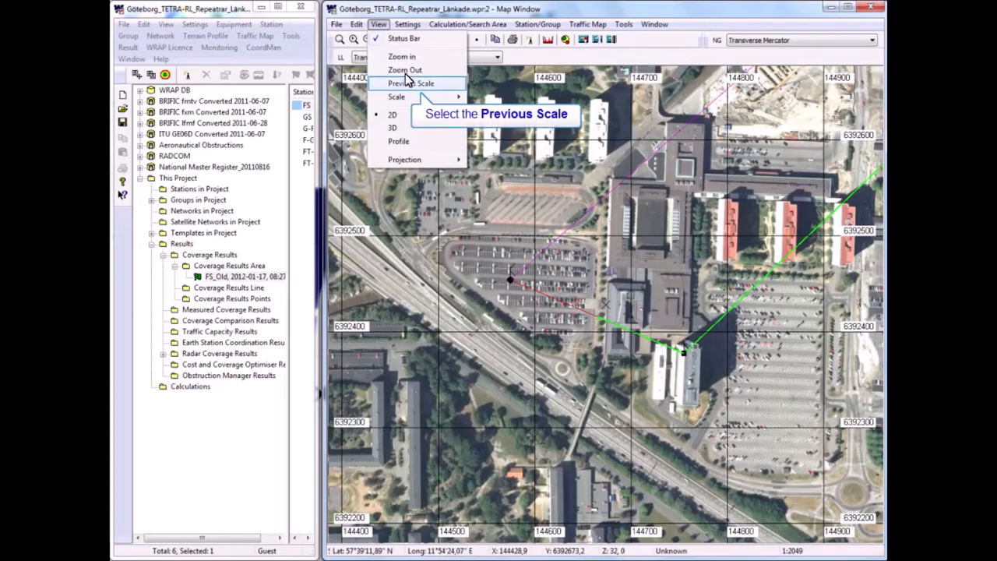
click(411, 83)
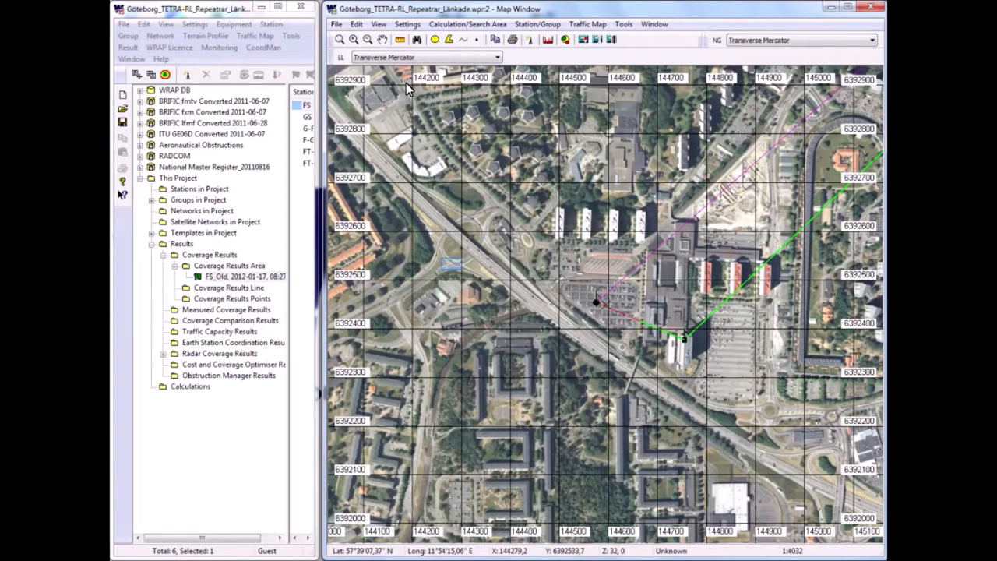
mouse_move(454, 271)
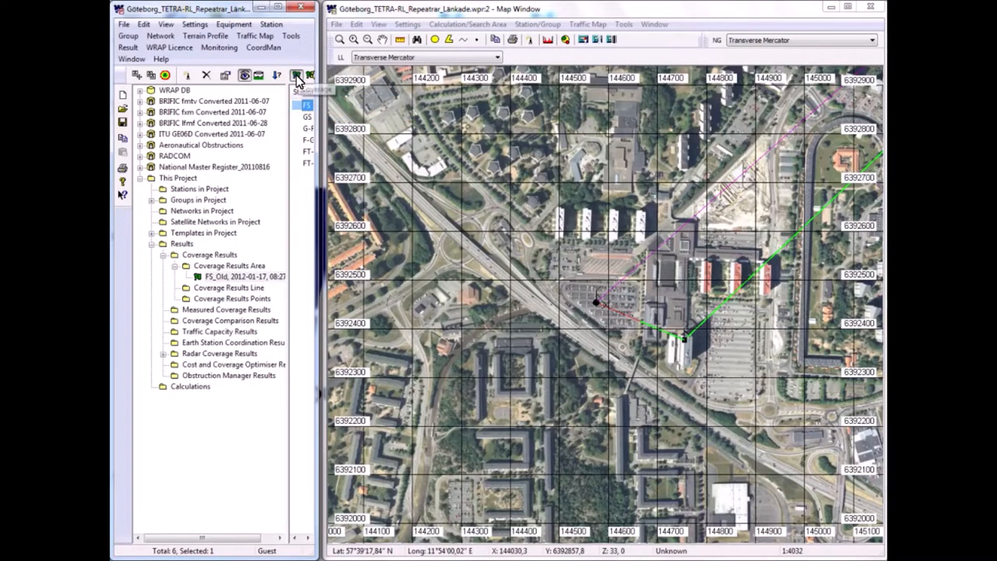
Run a Received Power coverage calculation around FS with a 2,5 km radius.
click(296, 75)
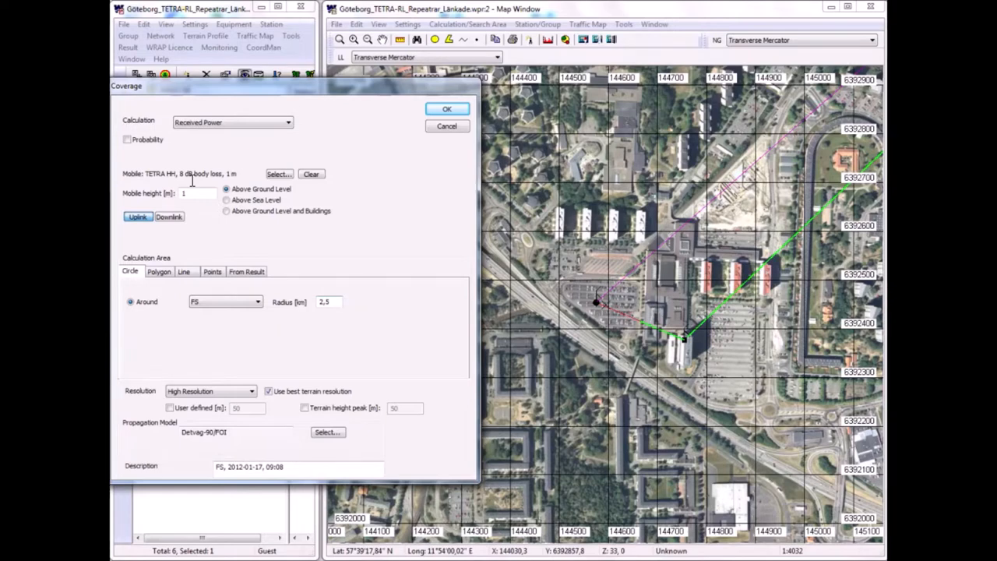
mouse_move(327, 302)
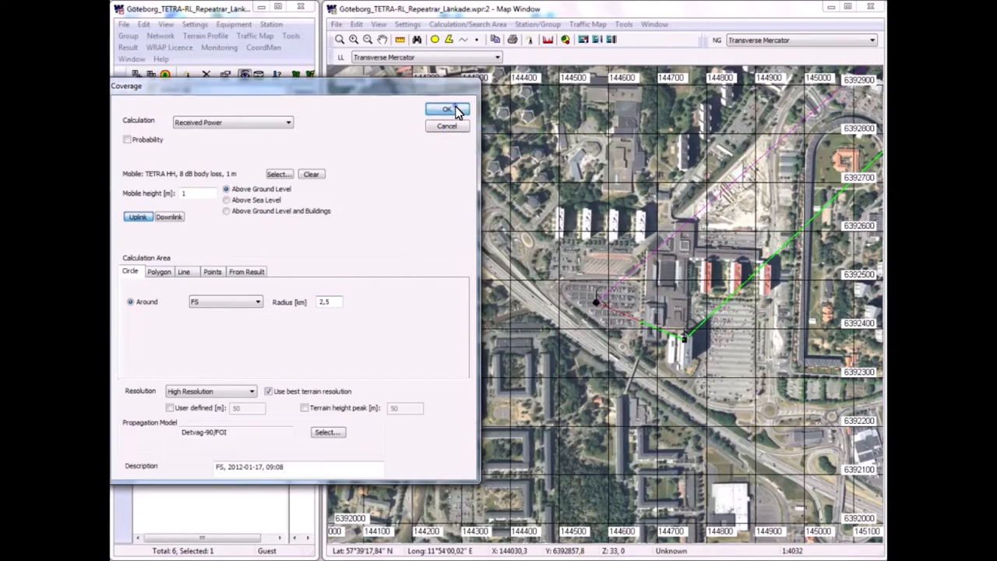
click(446, 109)
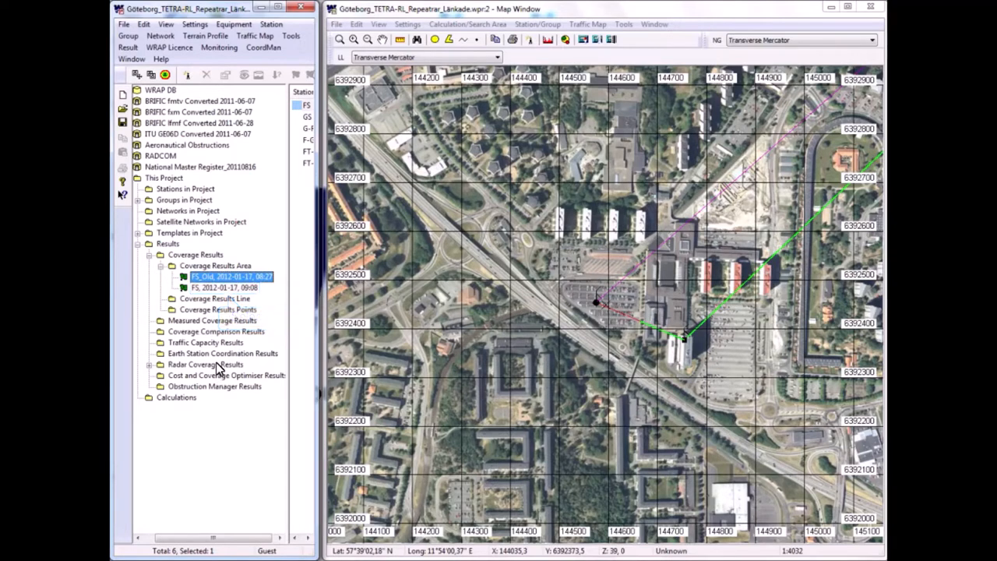
Make the FS, 2012-01-17, 09:08 coverage result visible on the map.
click(224, 288)
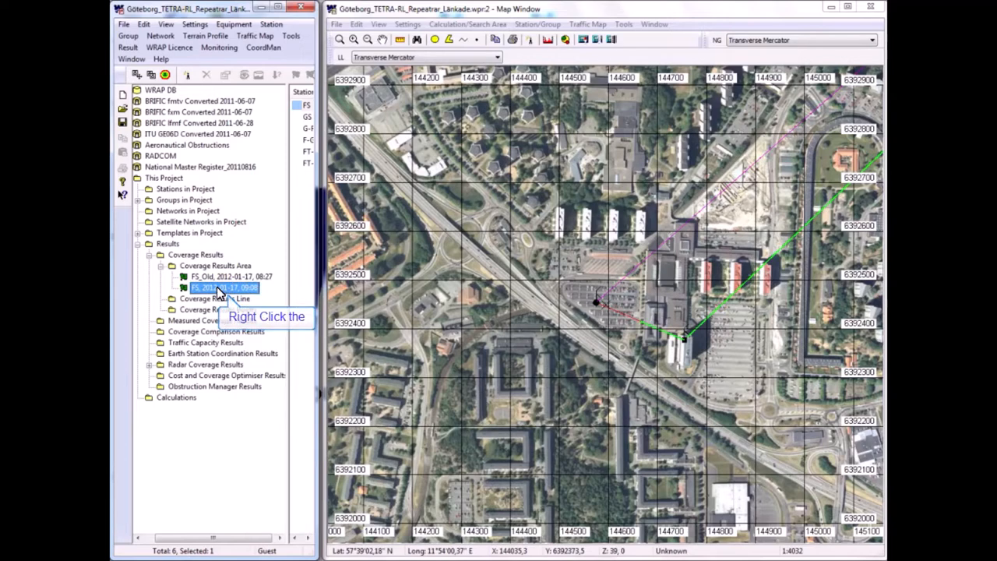
right_click(226, 288)
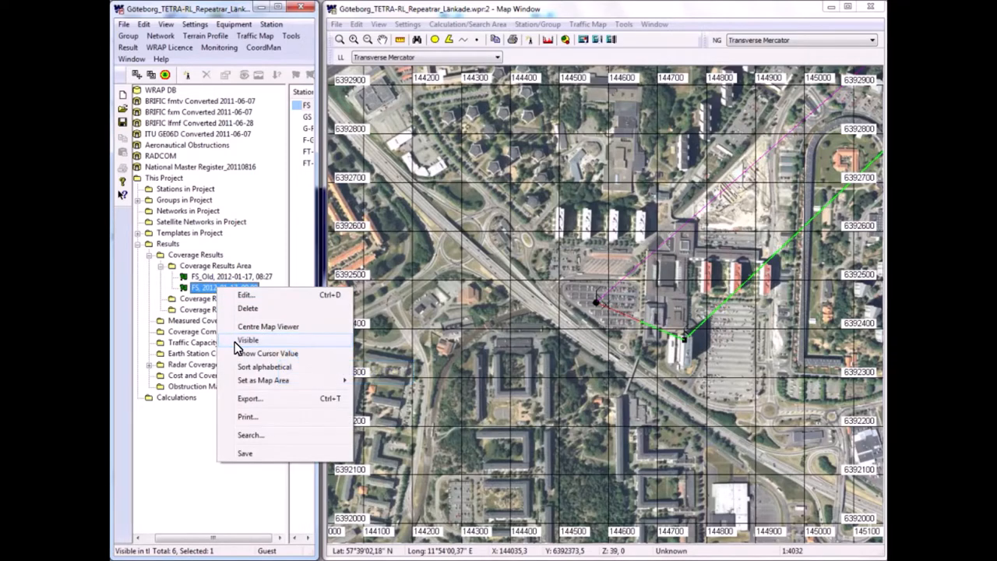
click(247, 340)
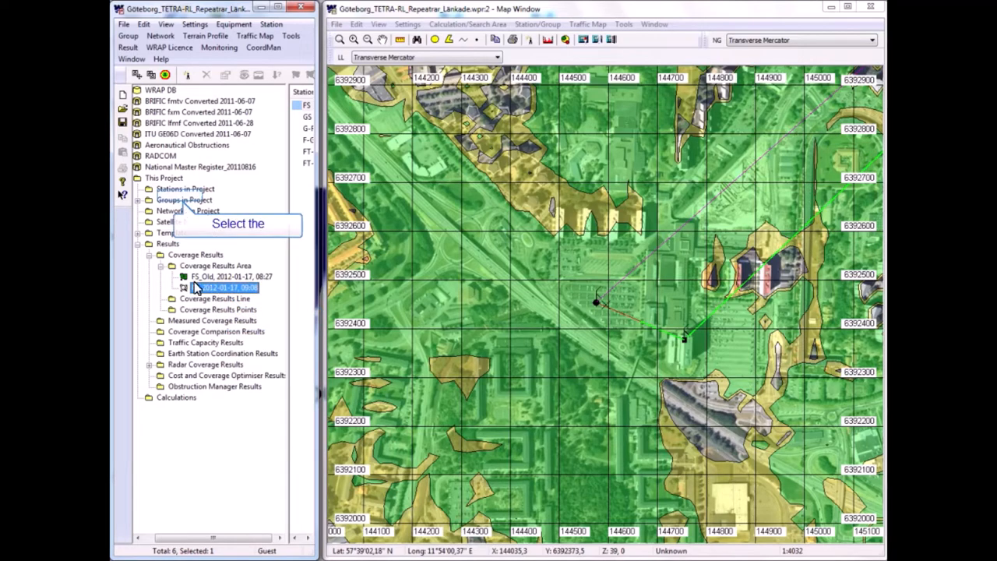
Open the FS 09:08 result's presentation settings showing the -73 and -79 levels.
double_click(226, 288)
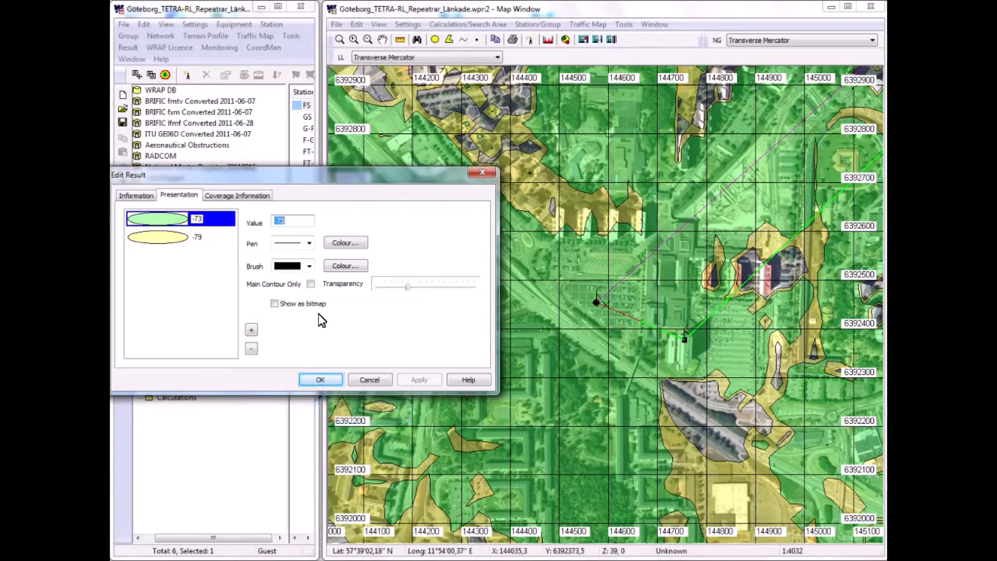
Close the Edit Result dialog, leaving the coverage zones drawn on the map.
click(319, 379)
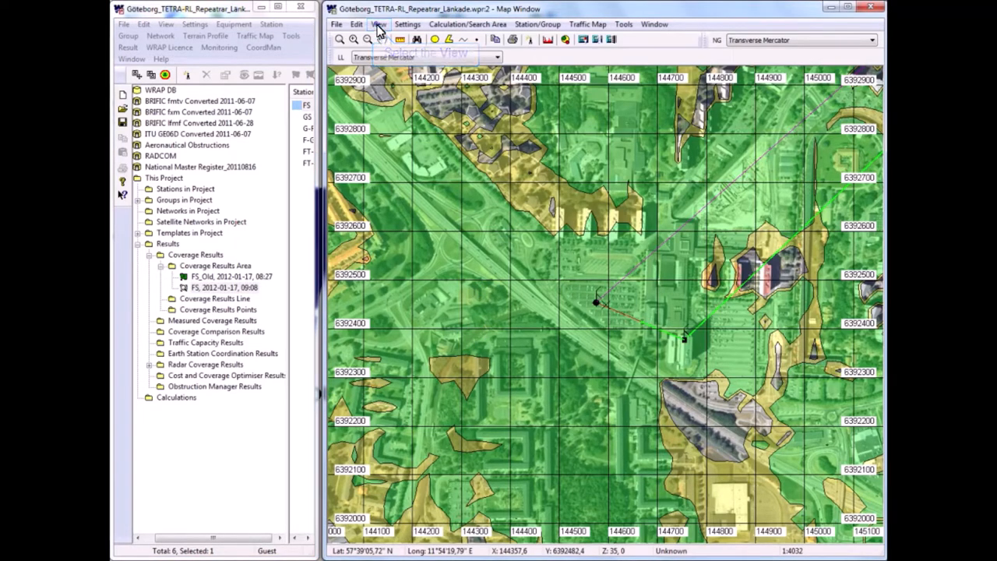
Switch the coverage map to a 3D view with raised buildings.
click(378, 24)
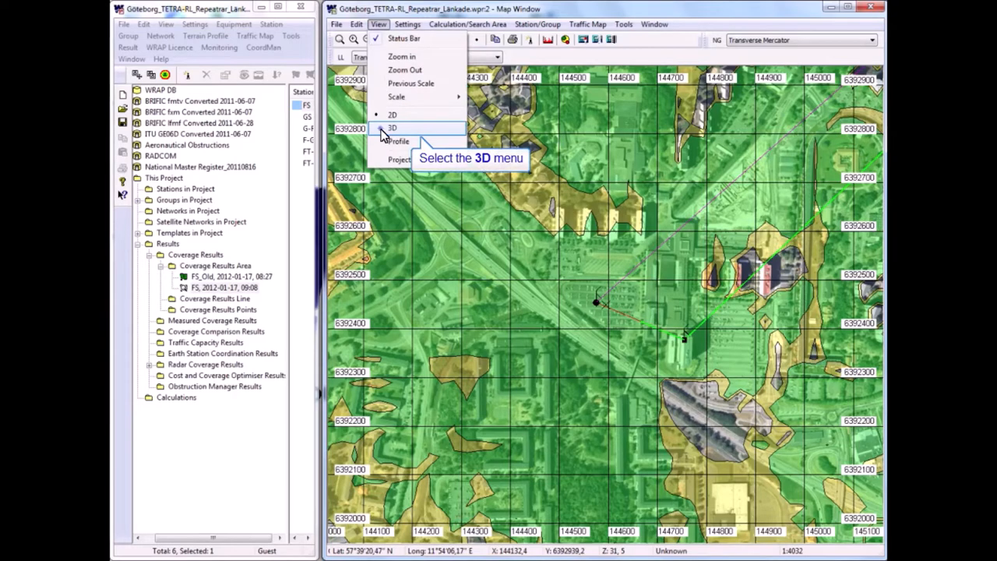
click(393, 128)
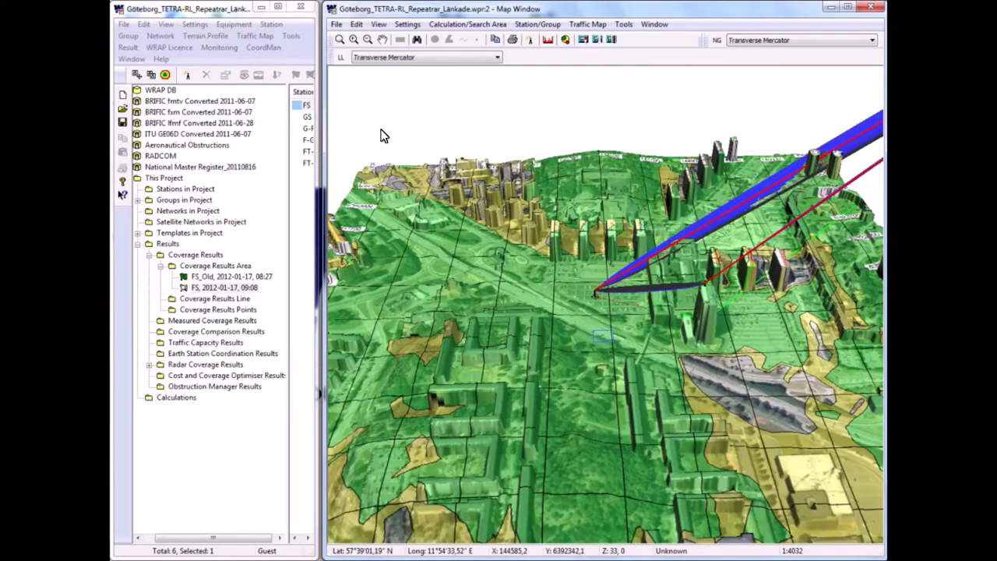
mouse_move(483, 149)
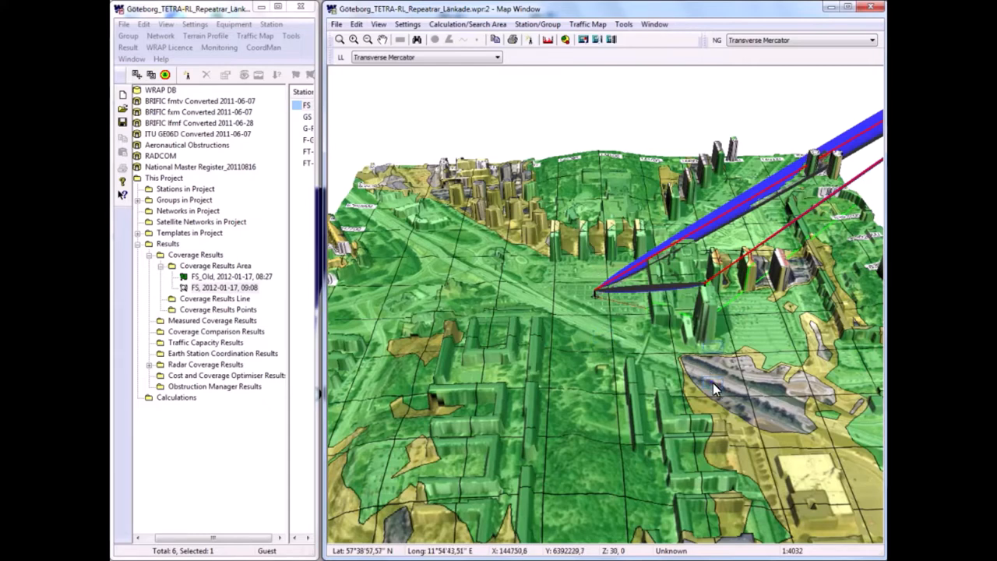
mouse_move(715, 354)
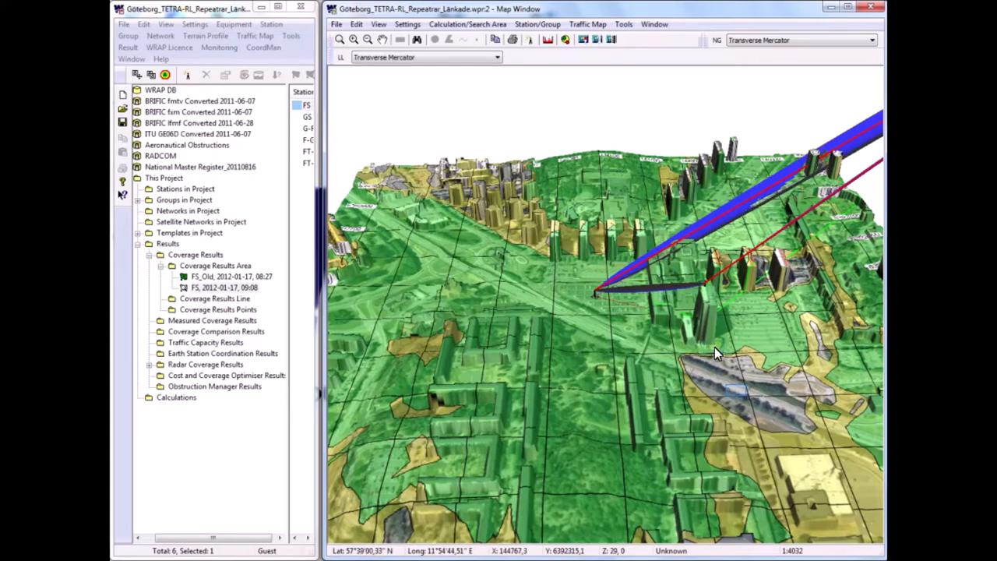
mouse_move(738, 397)
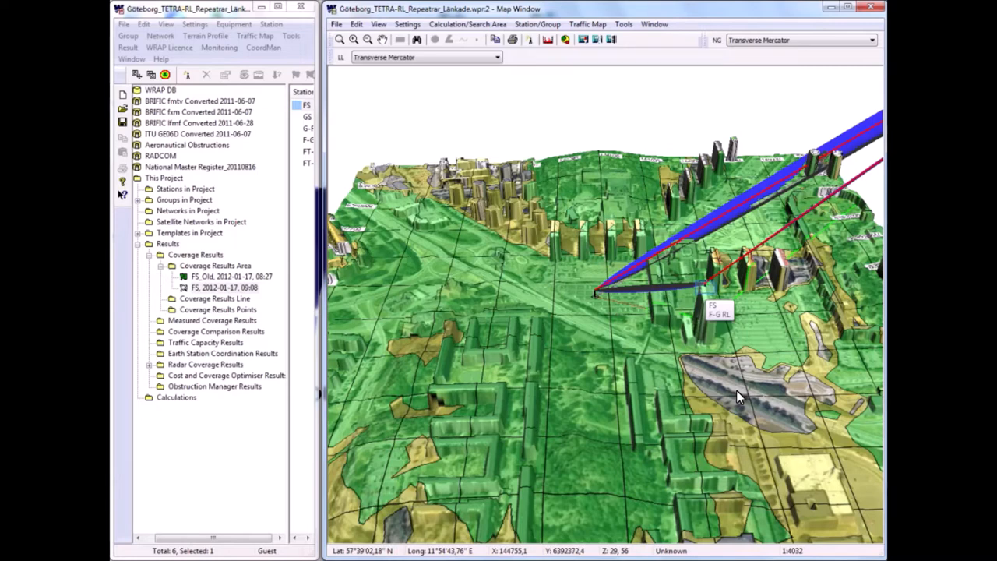
mouse_move(709, 294)
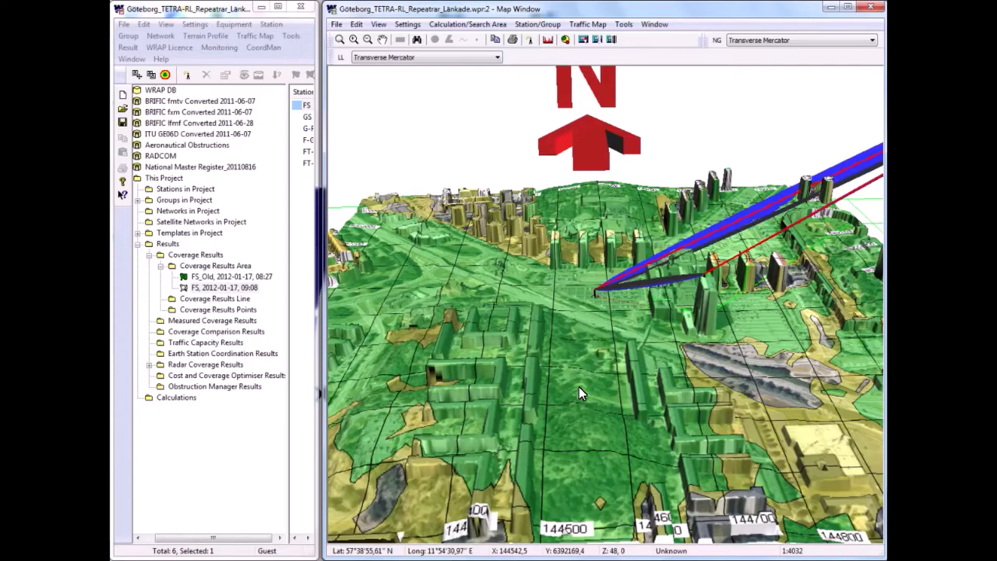
mouse_move(585, 396)
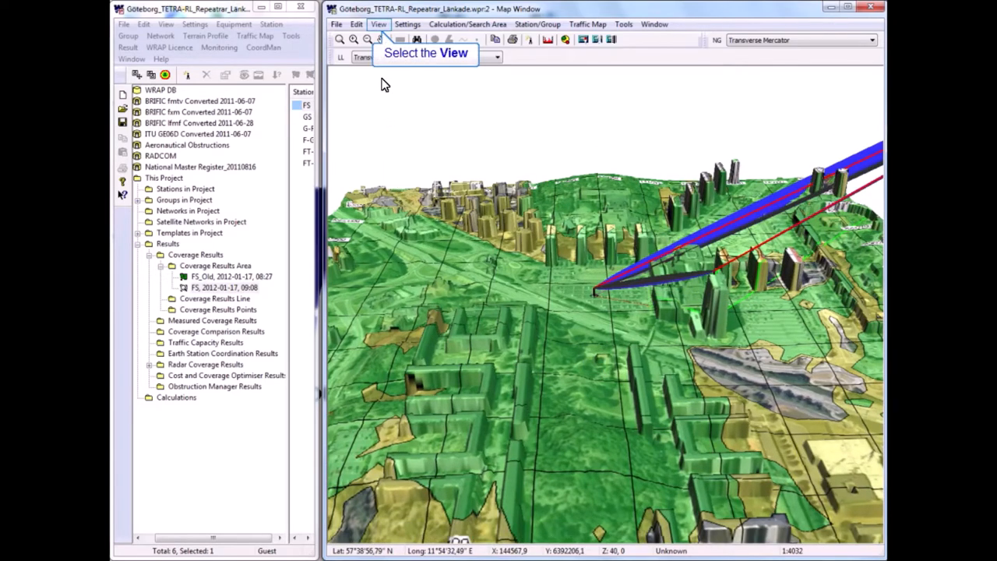
Return the coverage map to flat 2D and zoom out over the whole coverage area.
click(379, 24)
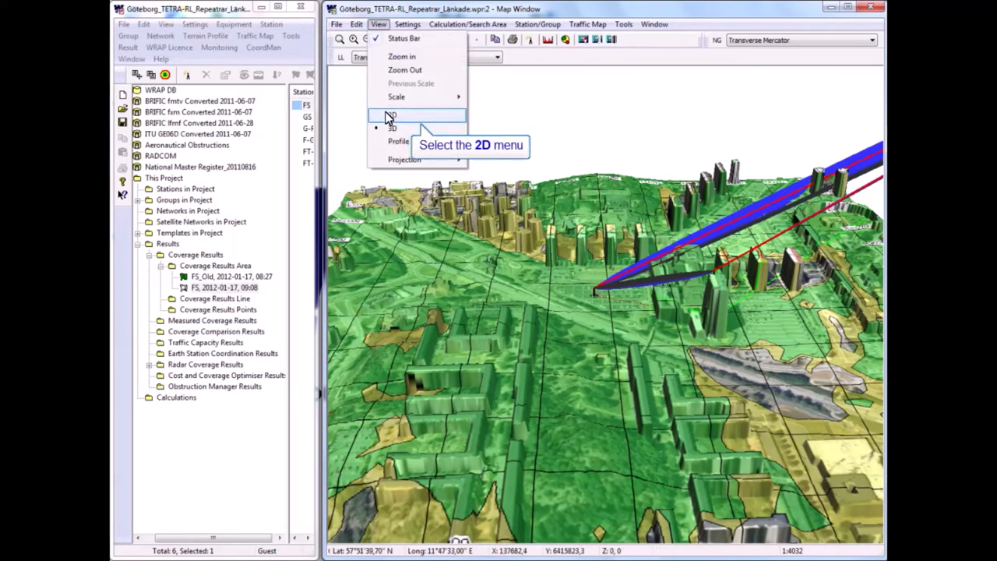
click(392, 115)
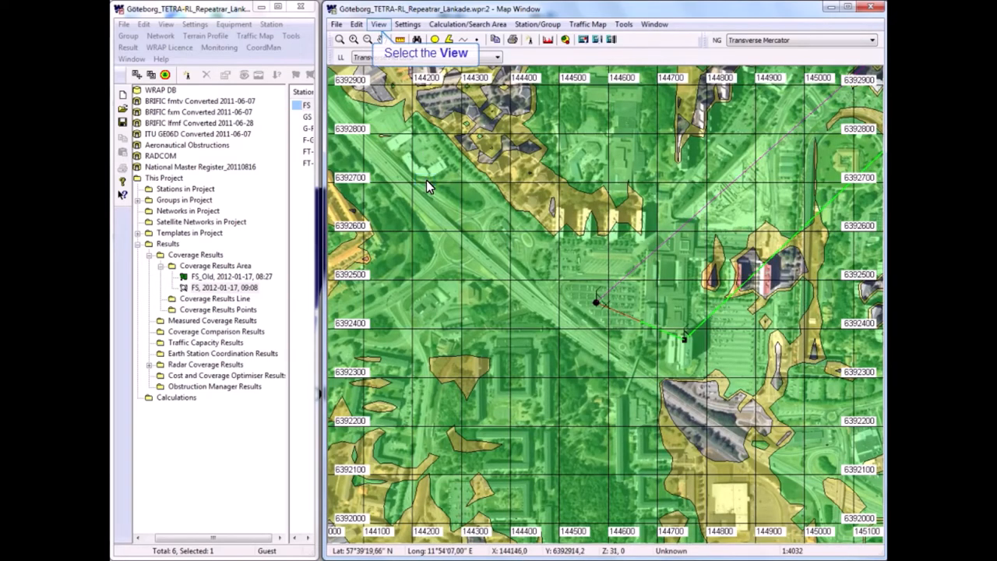
mouse_move(382, 76)
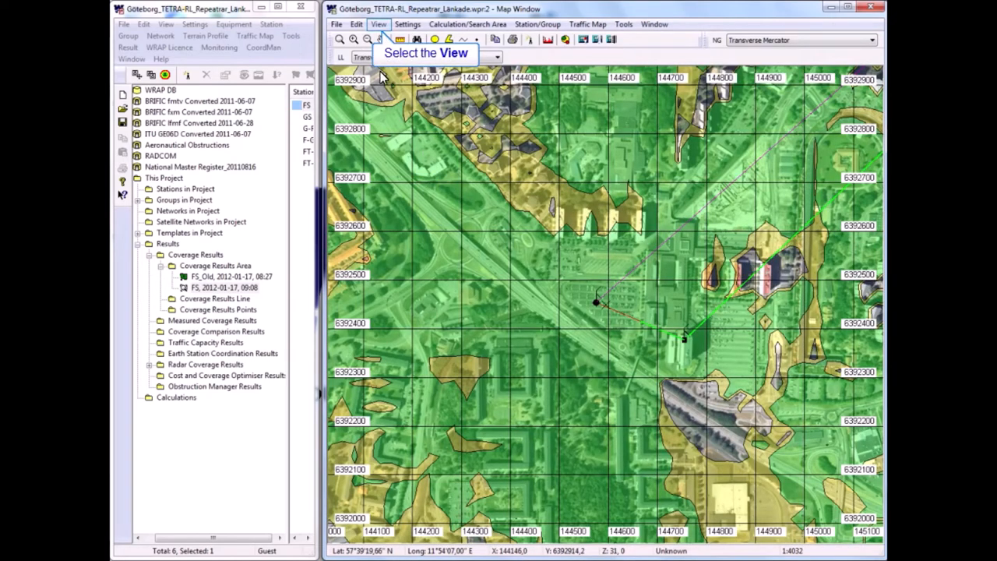
click(379, 24)
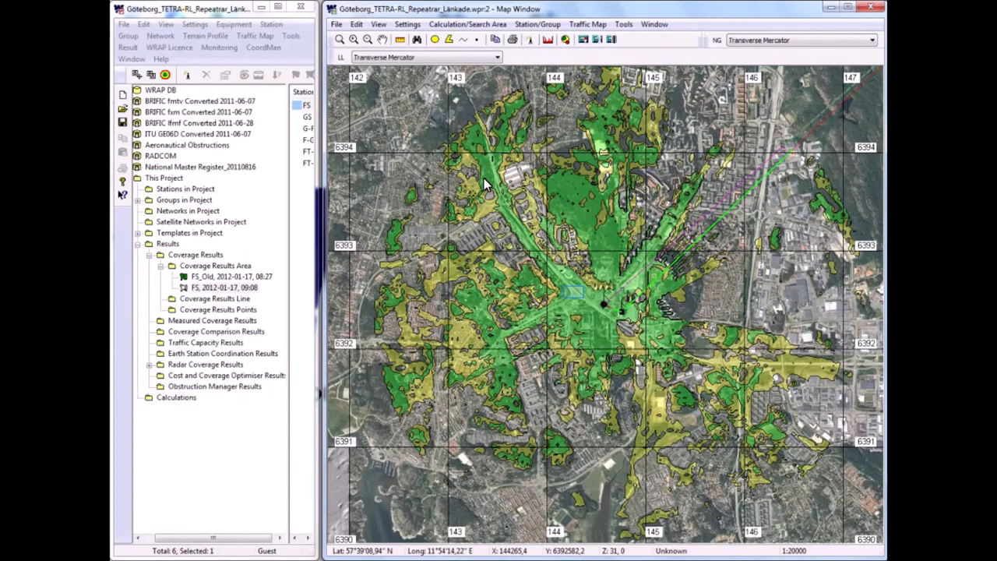
mouse_move(573, 296)
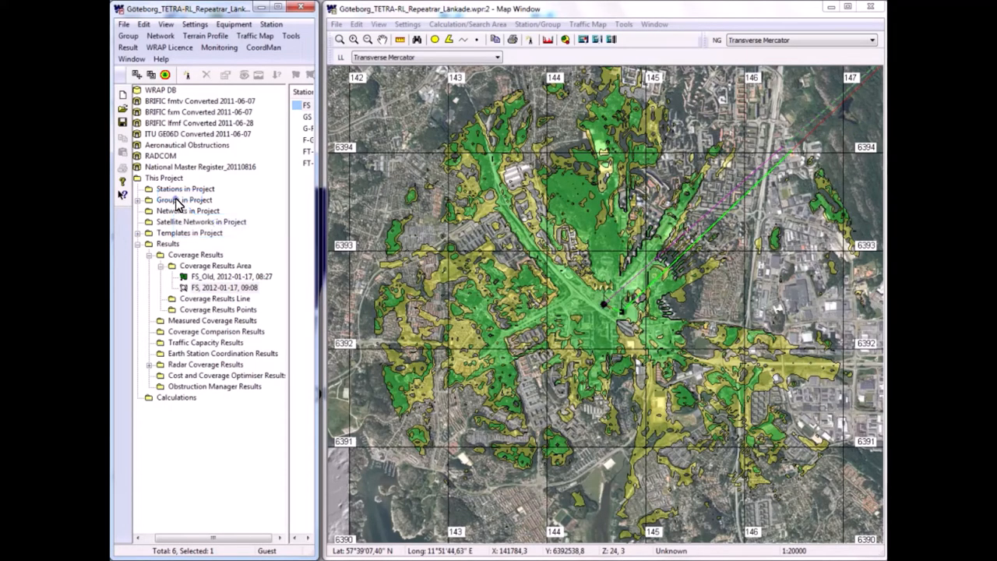
Add a -95 received-power contour level with a red fill to the FS result.
double_click(225, 287)
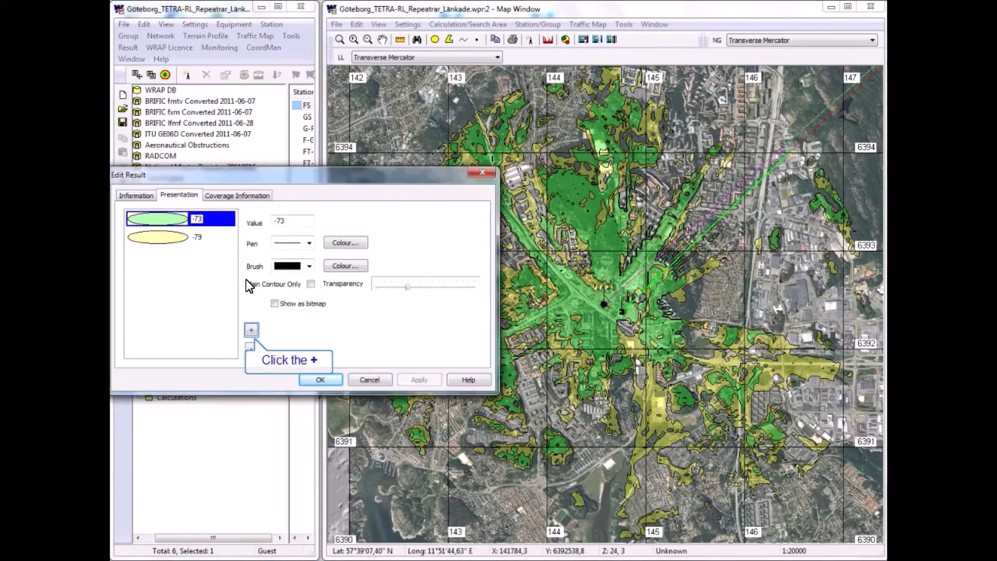
click(251, 330)
text(-95)
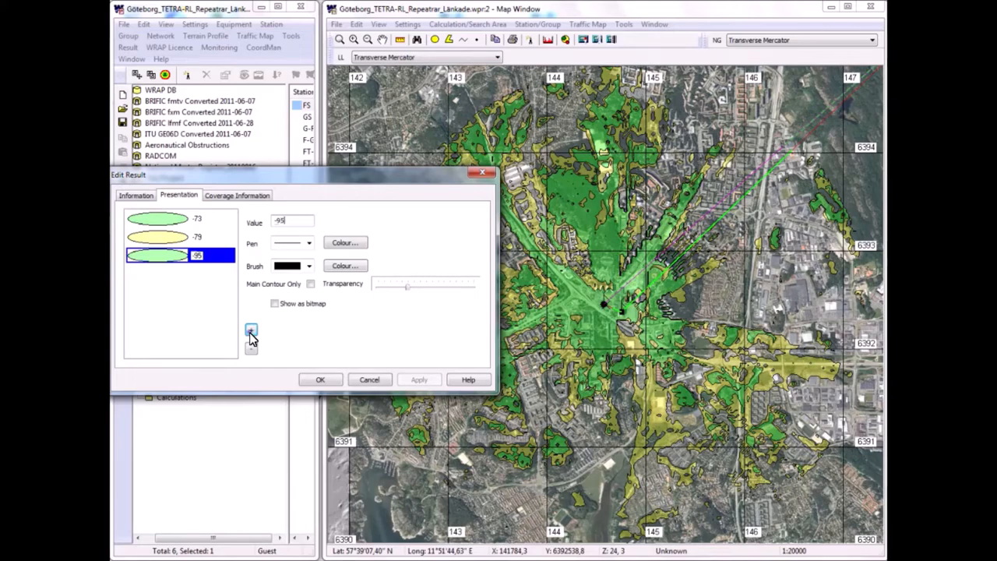
click(345, 266)
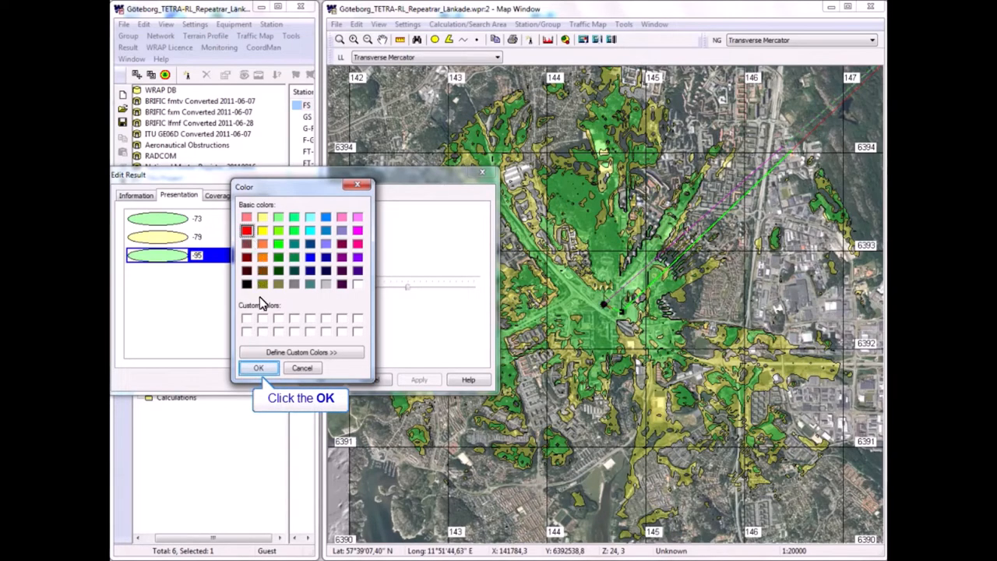
click(259, 368)
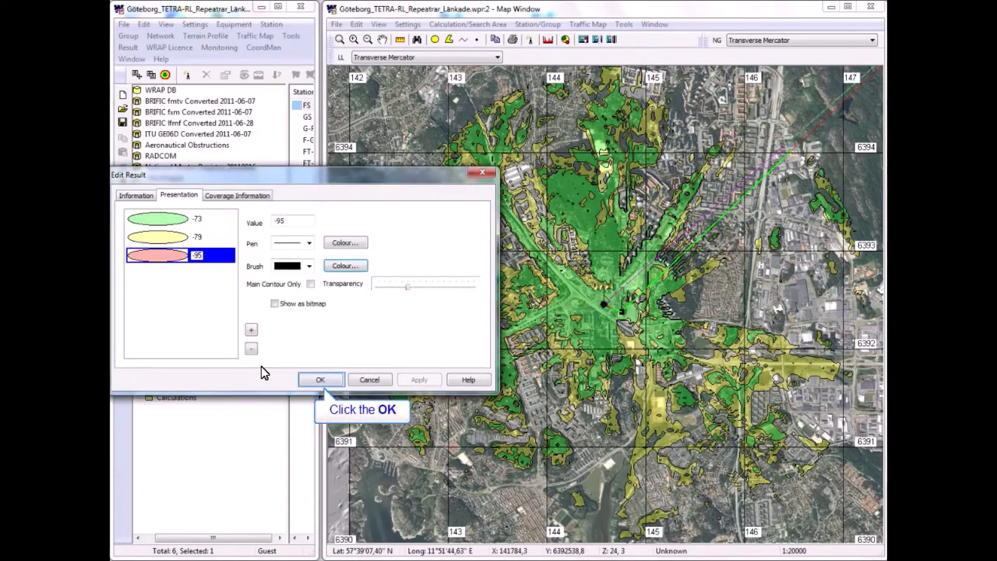
click(319, 380)
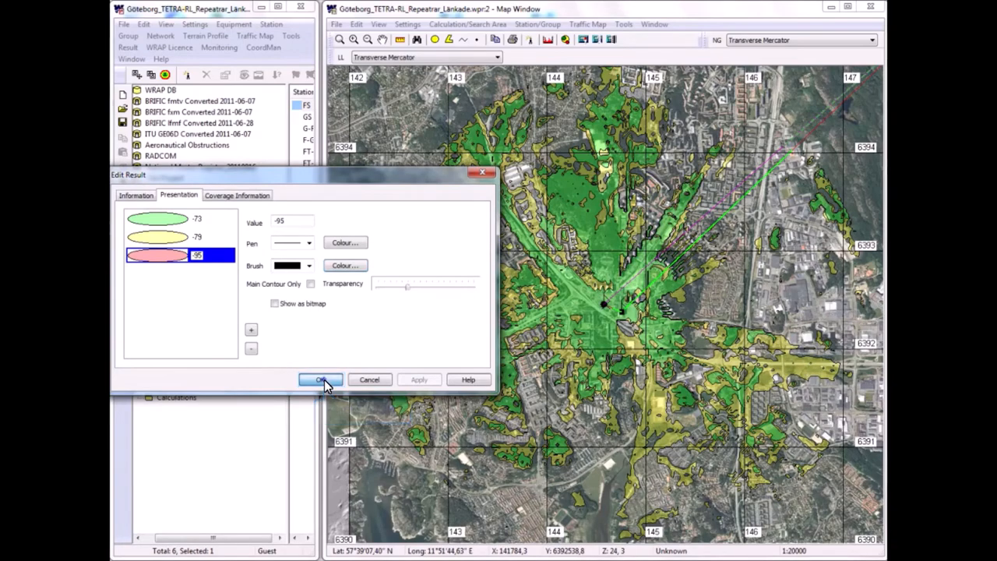
Apply the red -95 contour so it surrounds the green and yellow zones.
click(320, 379)
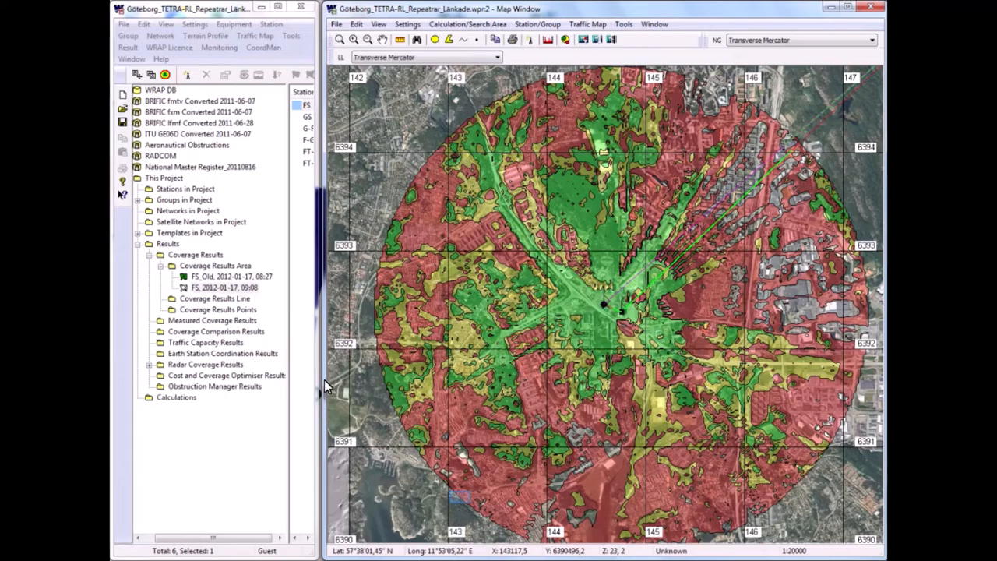
mouse_move(460, 502)
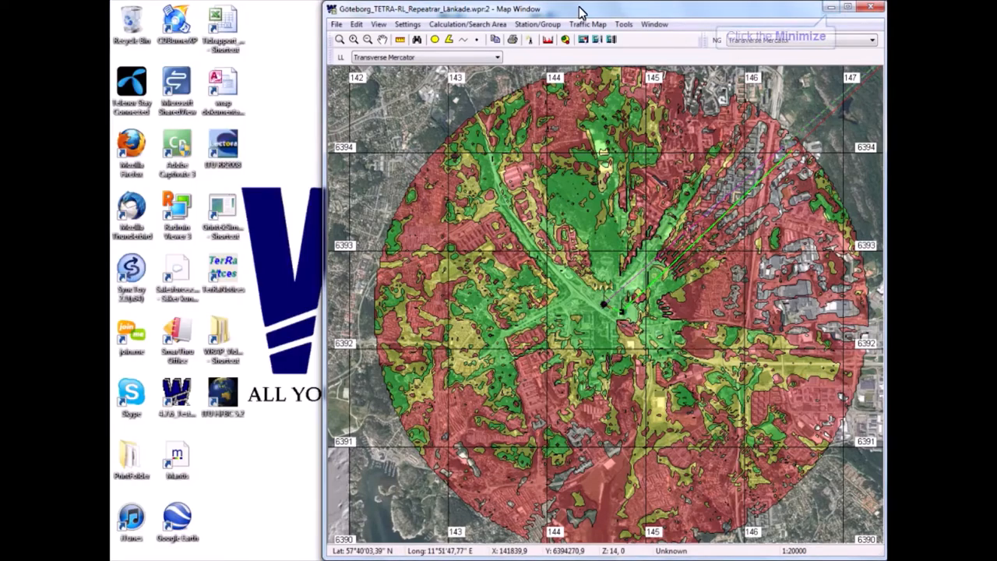
Minimize the map window to return to WRAP's coverage presentation settings.
click(850, 8)
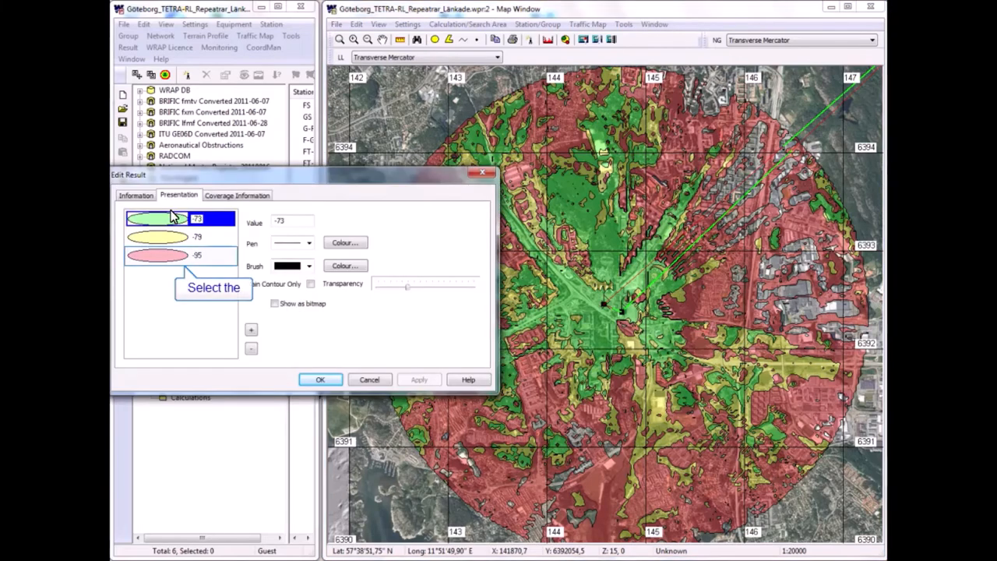
Delete the -95 contour level from the Presentation list and confirm with OK.
click(156, 255)
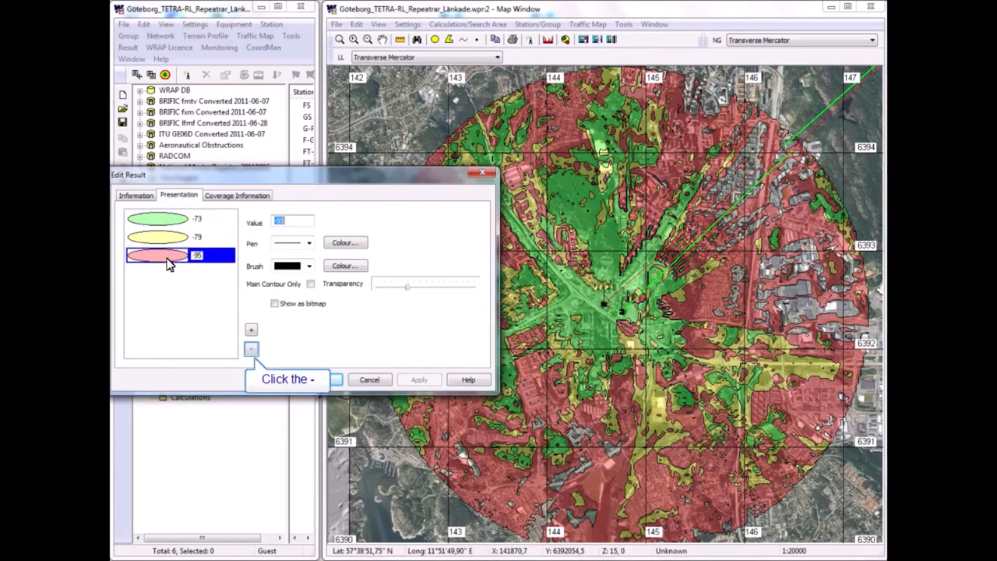
click(252, 349)
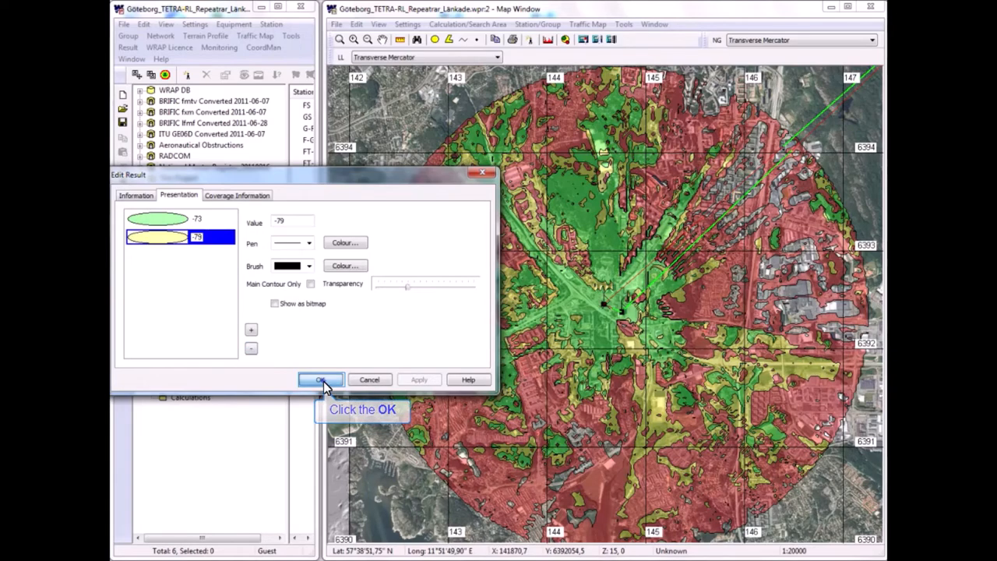
click(320, 380)
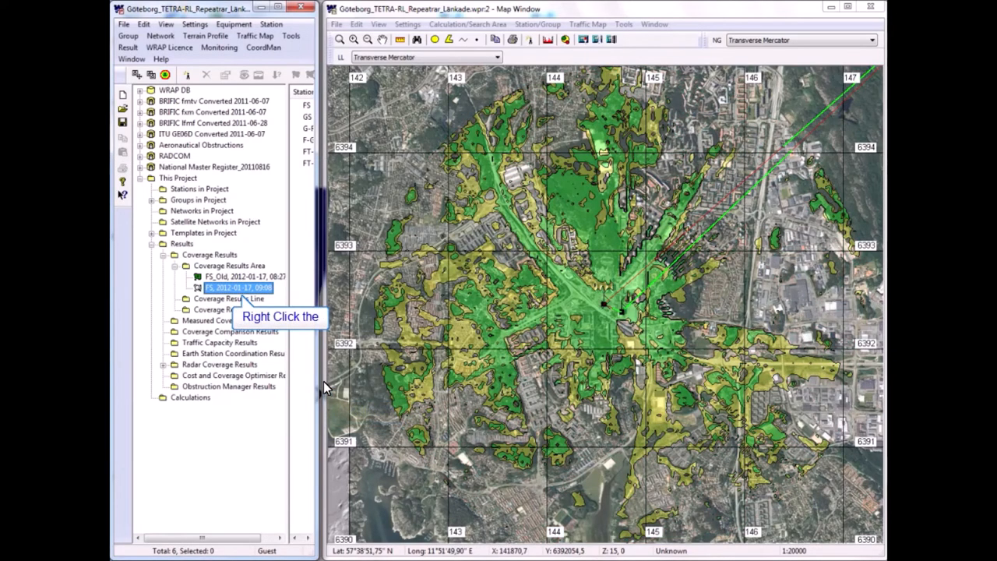
Start exporting the FS coverage result with Google Earth (*.kml) as the format.
right_click(234, 287)
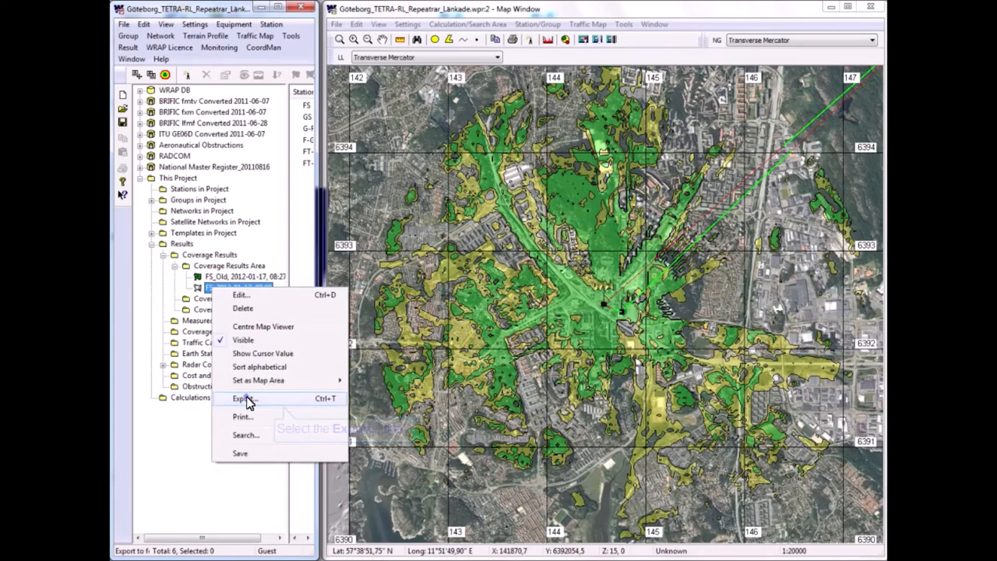
click(243, 398)
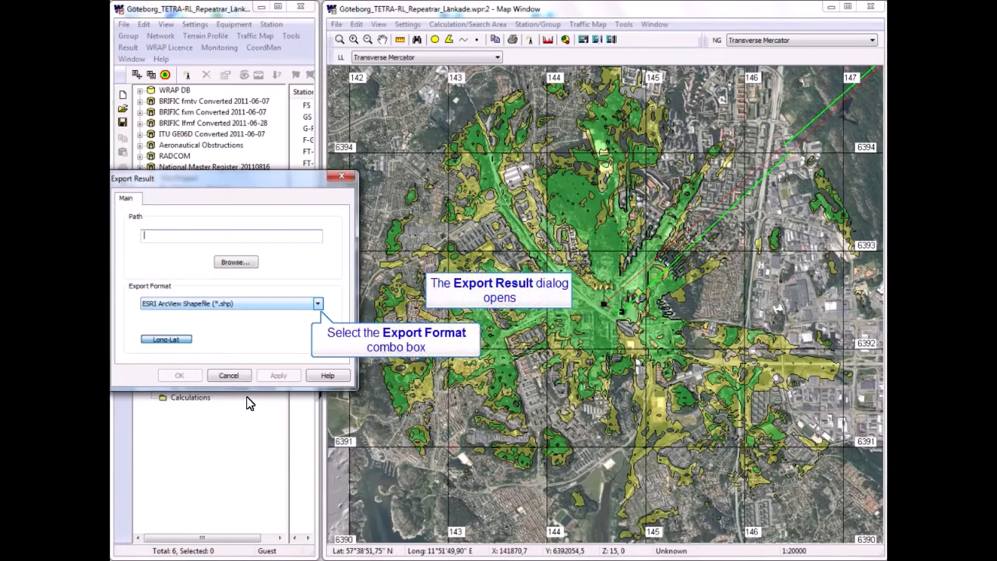
click(317, 303)
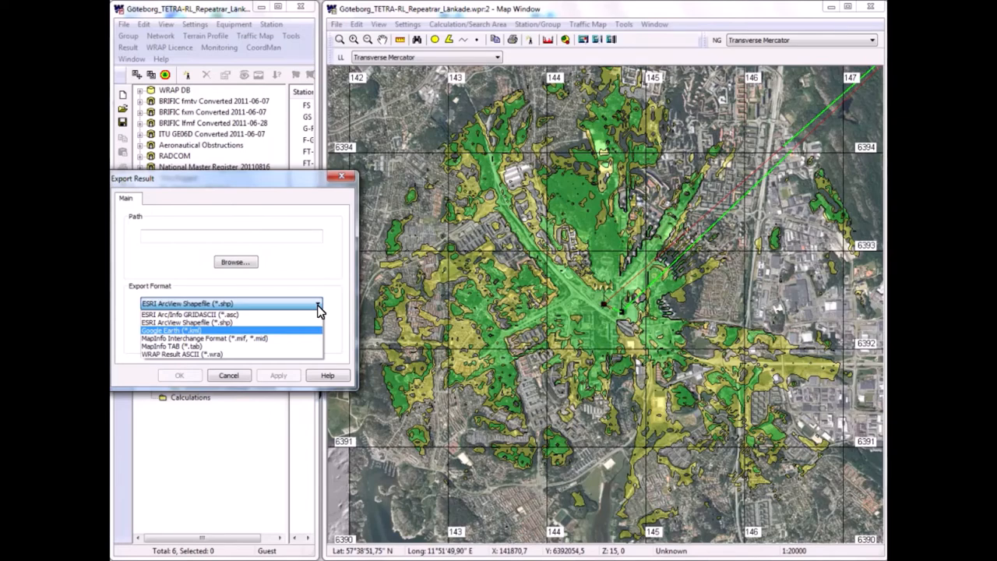
mouse_move(170, 331)
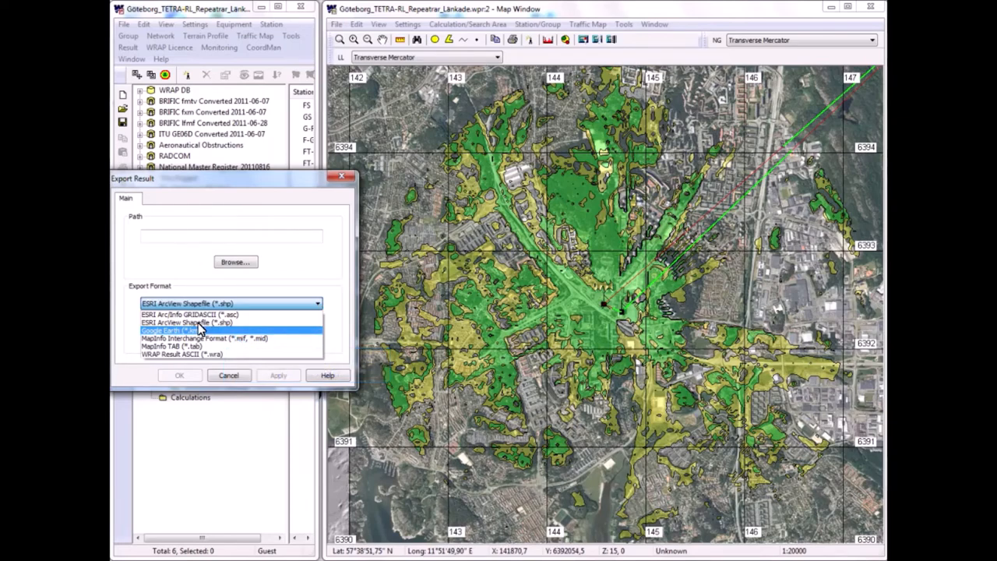
click(168, 330)
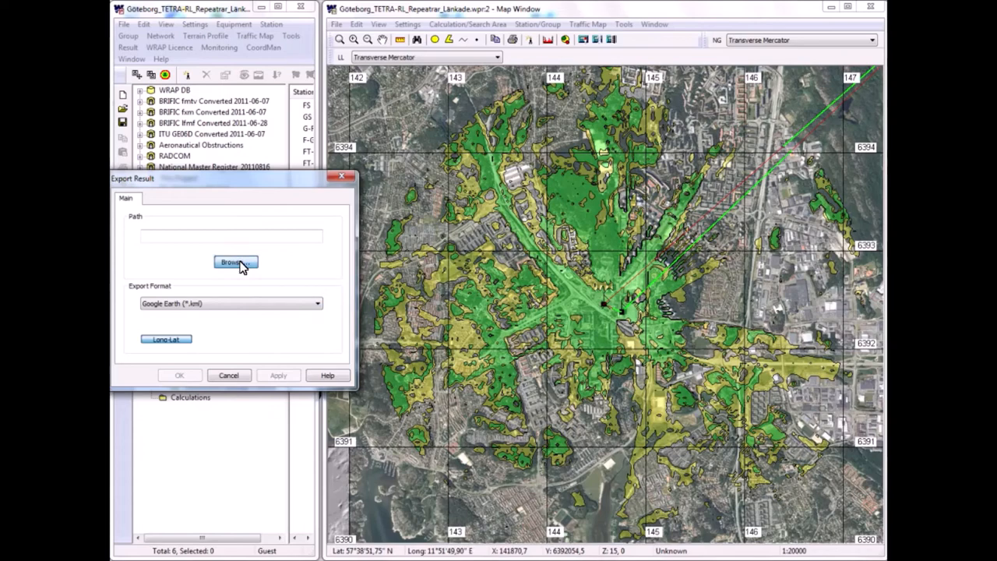
Export the KML to VideoRecordings\GS_Today and confirm the export.
click(236, 262)
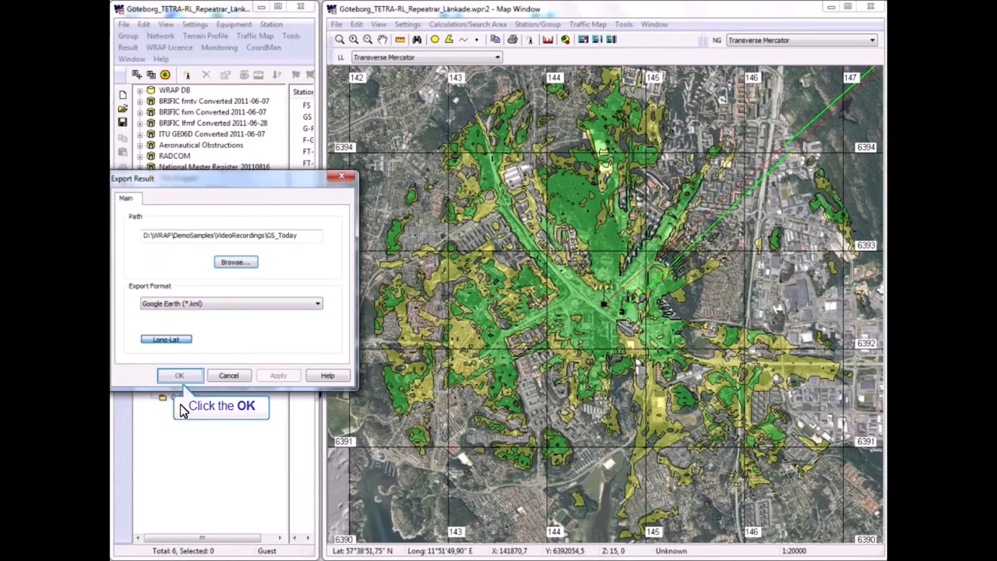
click(179, 374)
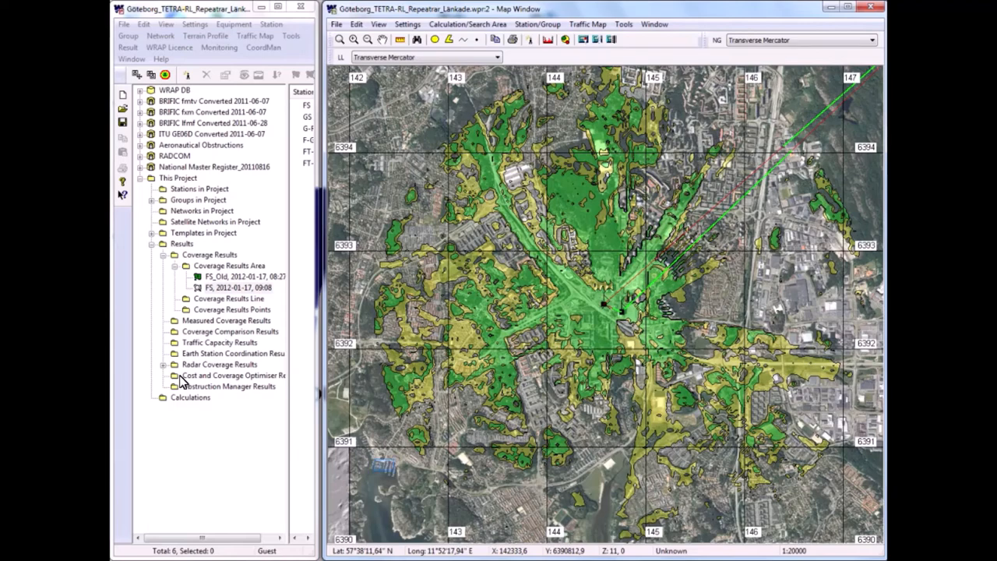
mouse_move(374, 434)
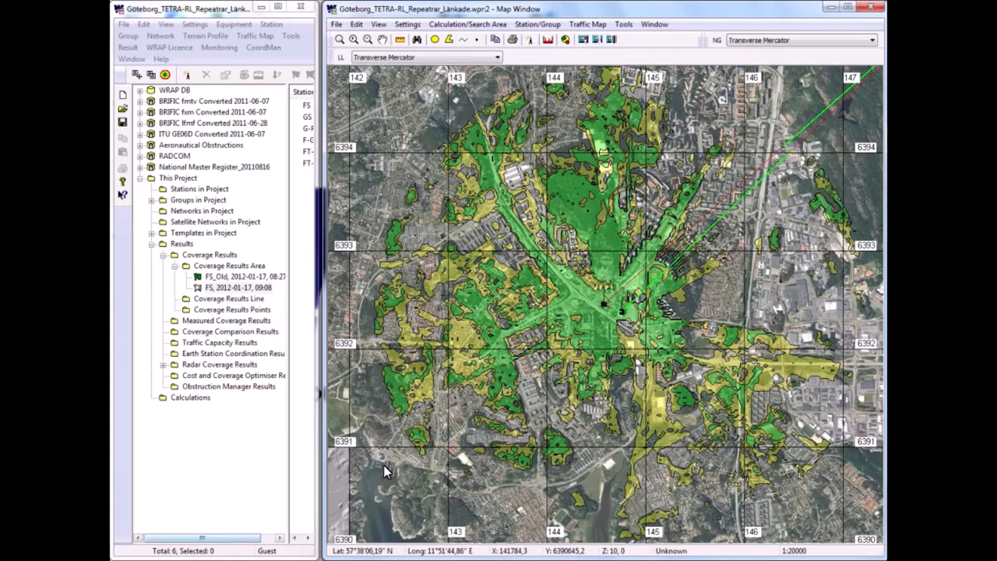
mouse_move(432, 248)
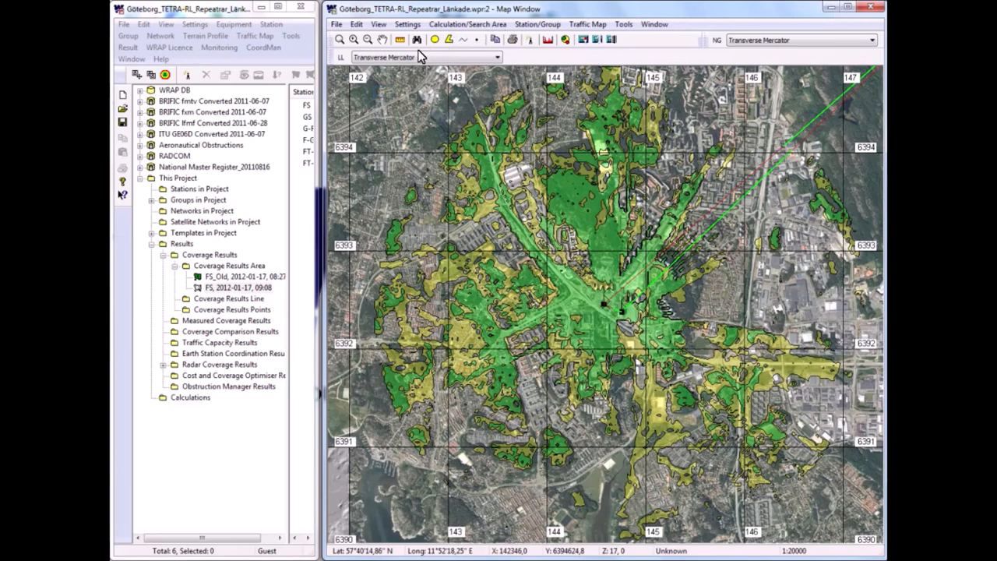
mouse_move(387, 96)
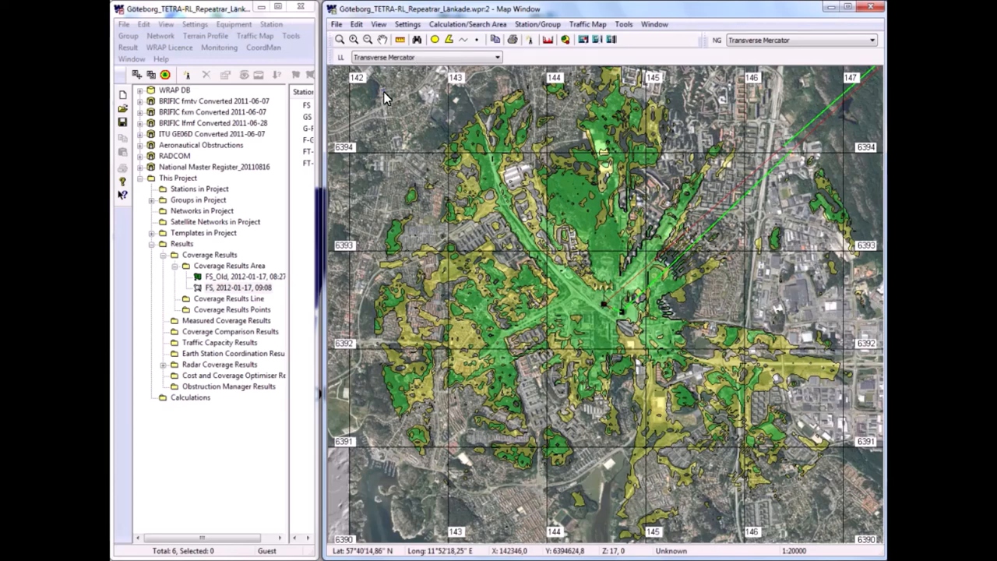